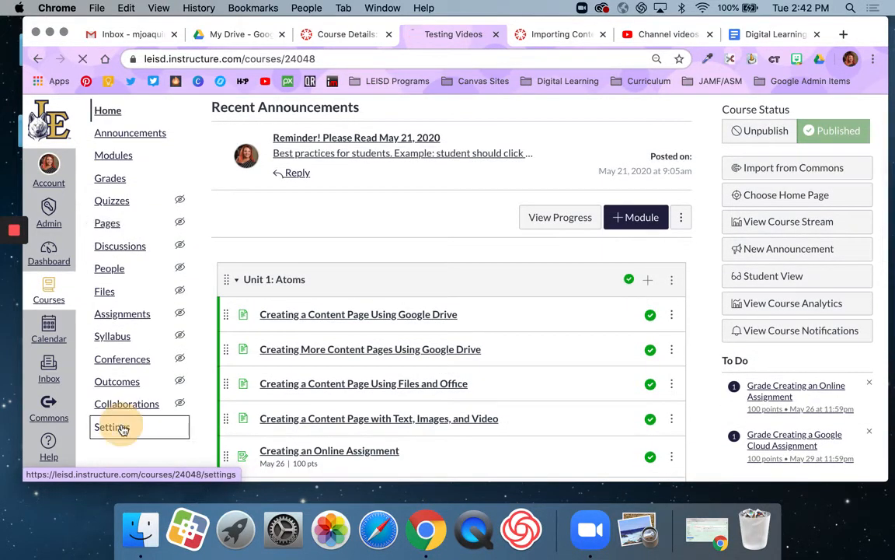
# Open the Testing course's Settings and choose Import Course Content.
pyautogui.click(122, 426)
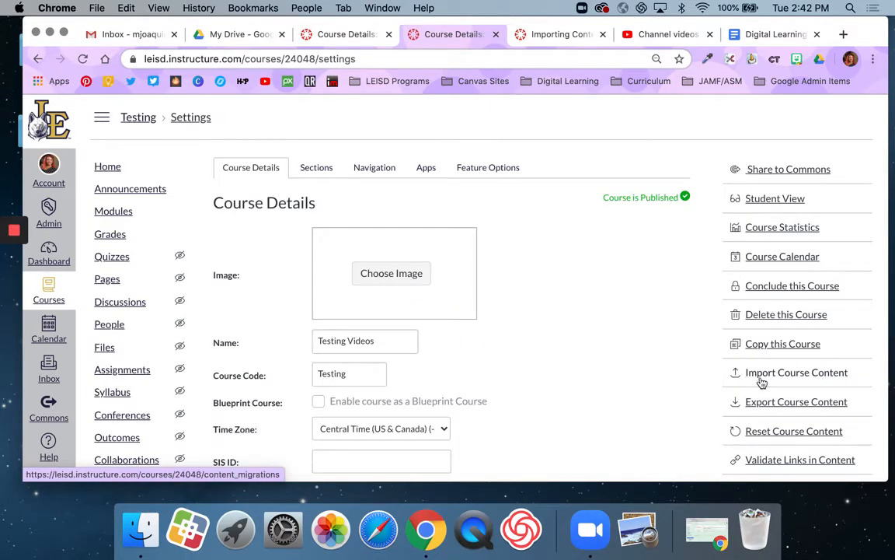
pyautogui.moveTo(797, 378)
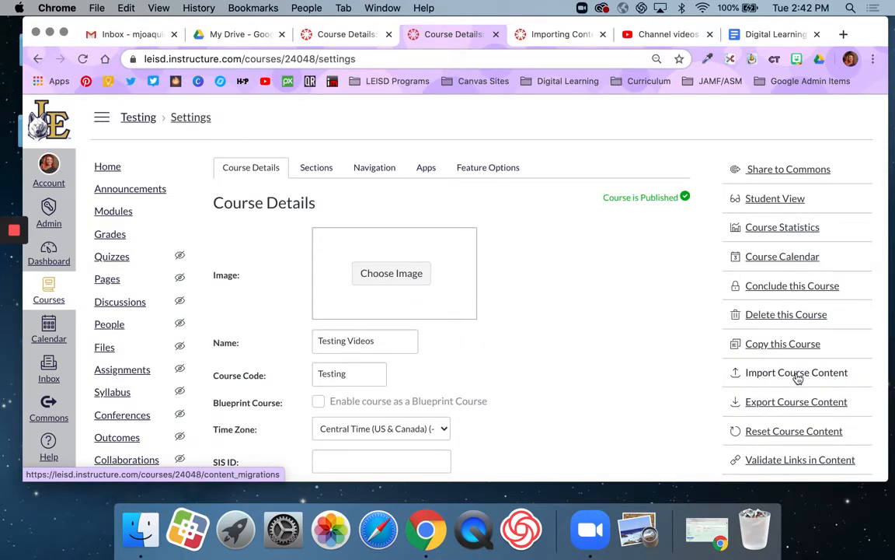
pyautogui.click(796, 371)
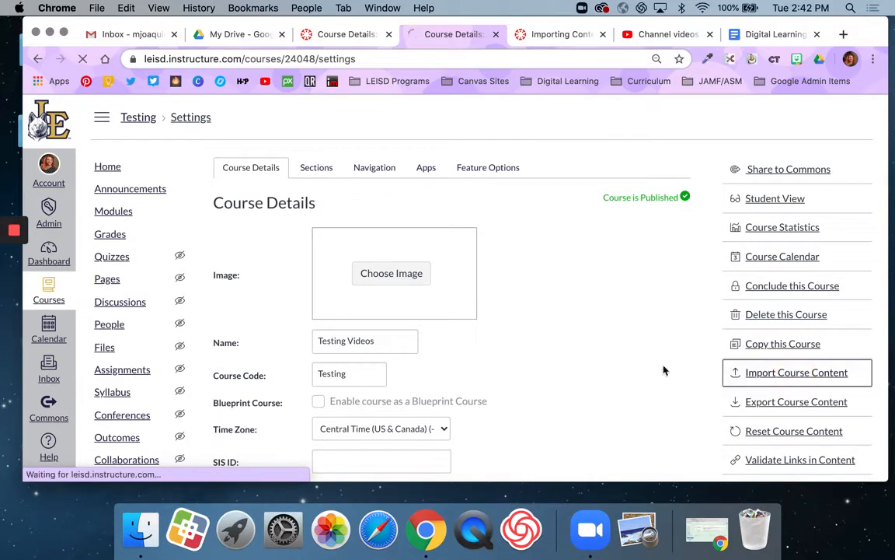
# Let the Import Content page load and expand the Content Type list.
pyautogui.click(796, 372)
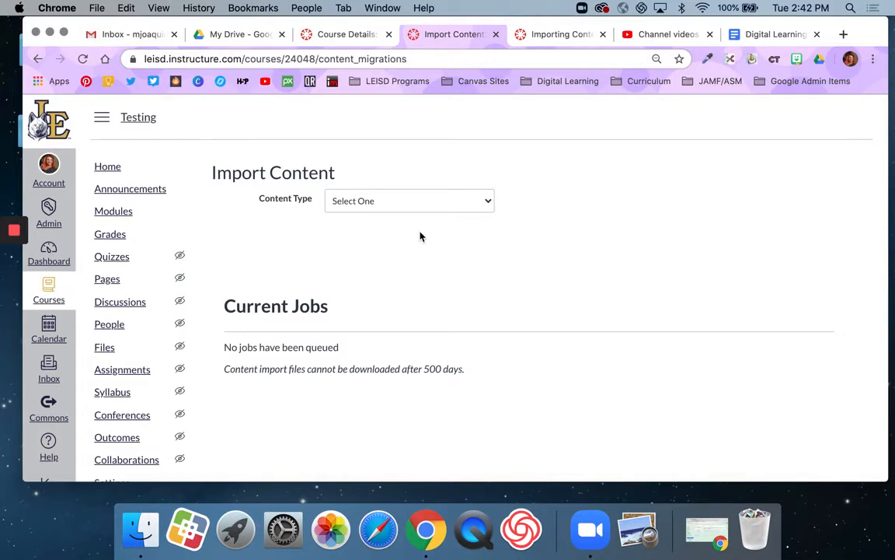
pyautogui.moveTo(417, 211)
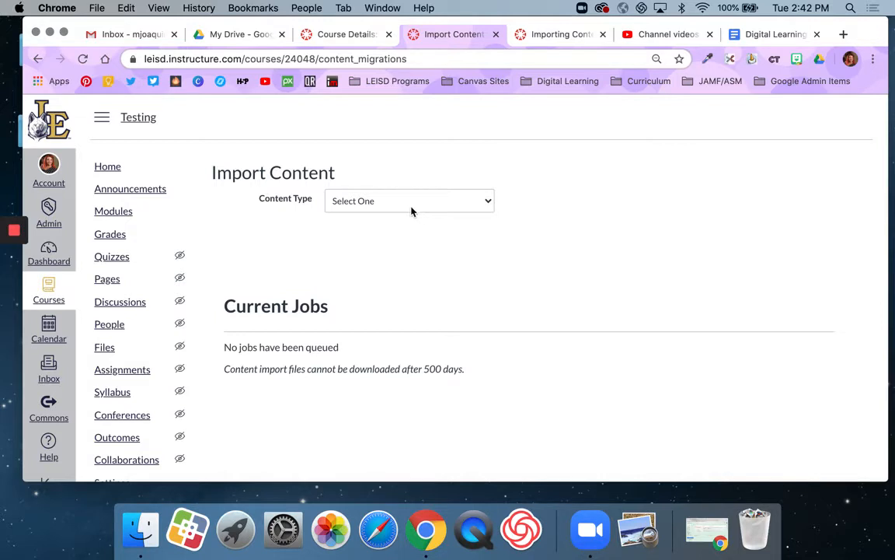
pyautogui.click(409, 200)
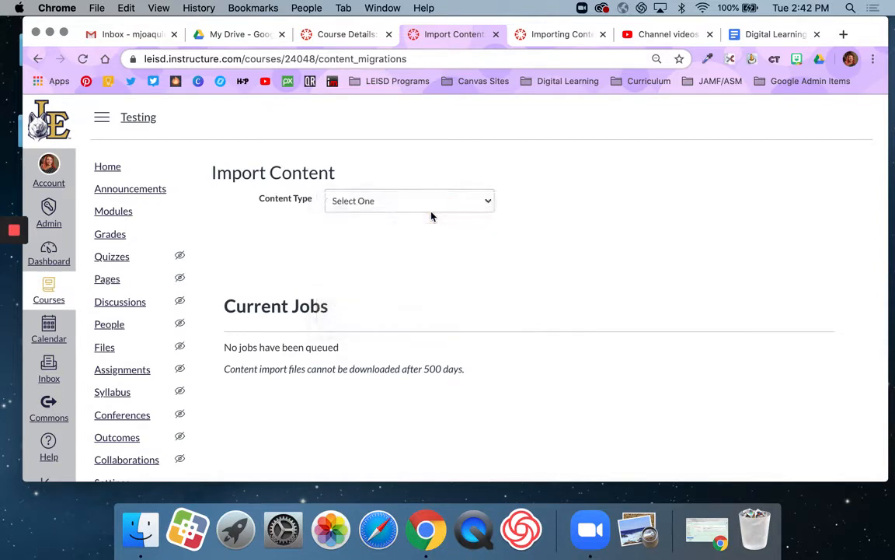
# Choose Copy a Canvas Course and search for the source course '6th Grade BP'.
pyautogui.click(408, 201)
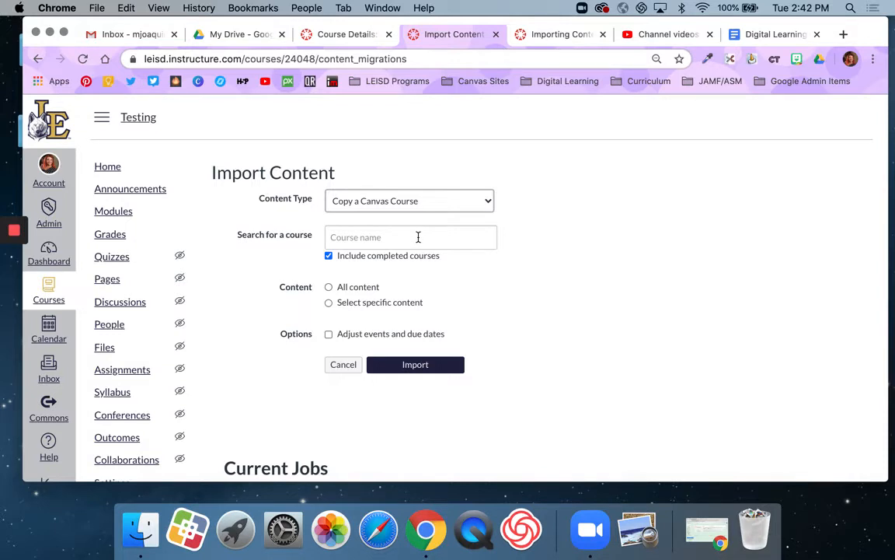
pyautogui.moveTo(395, 263)
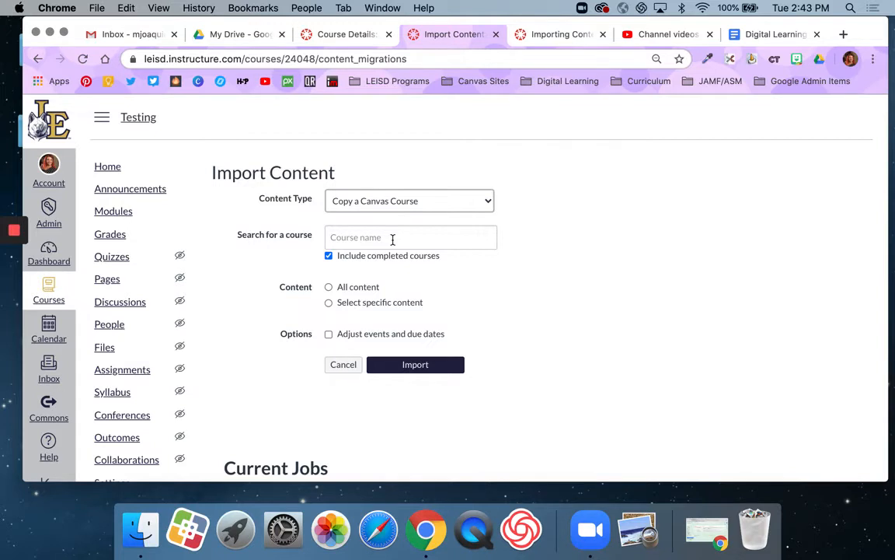
pyautogui.click(393, 238)
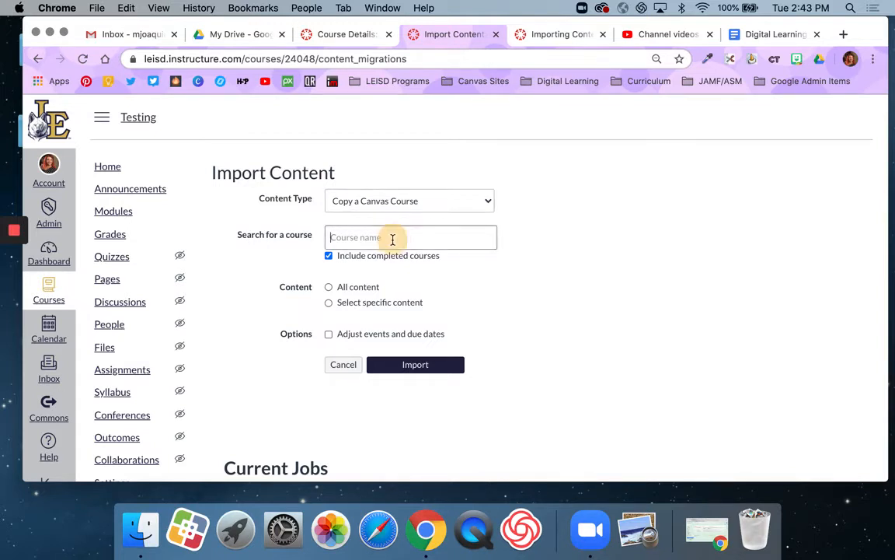
pyautogui.write('6')
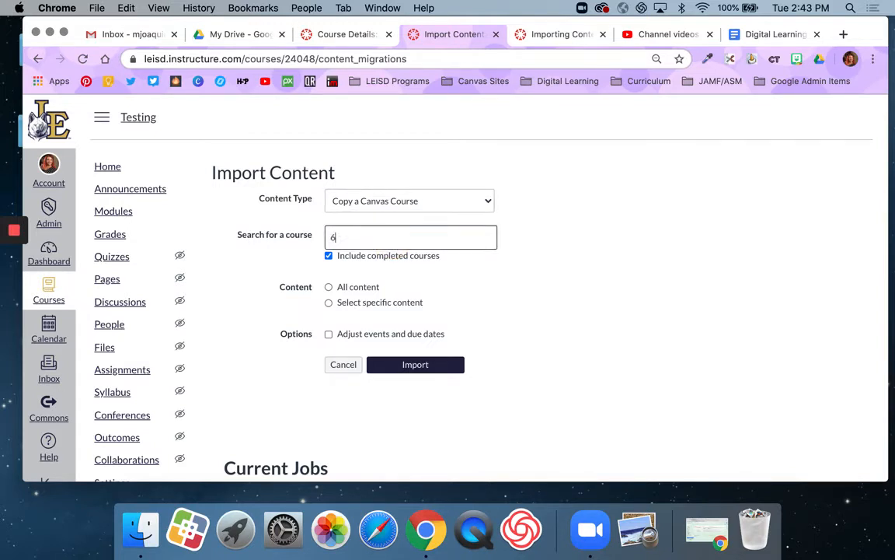
pyautogui.write('th Grade BP')
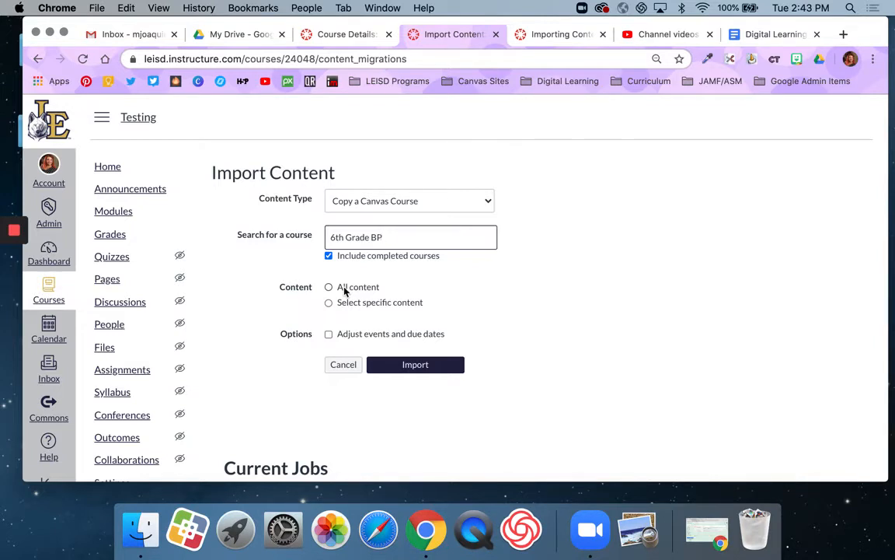
# Switch the import option from All content to Select specific content.
pyautogui.click(329, 287)
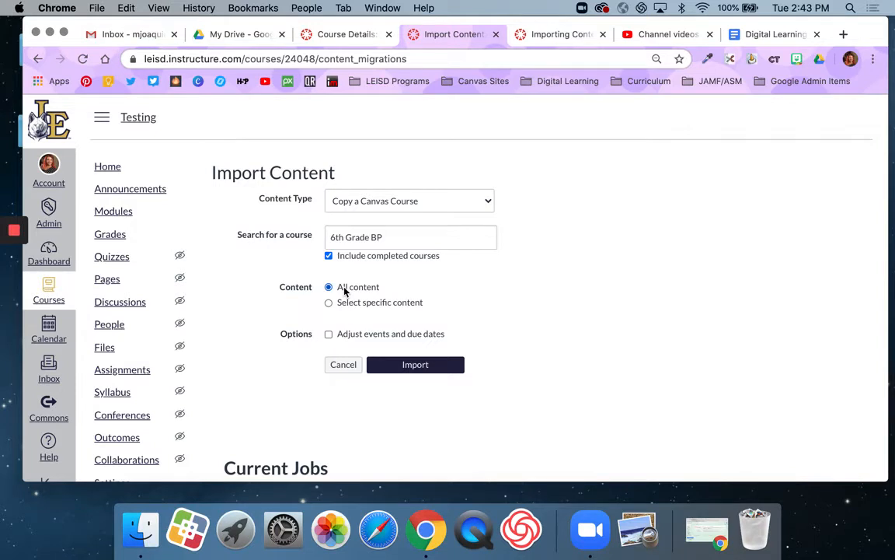
pyautogui.click(329, 303)
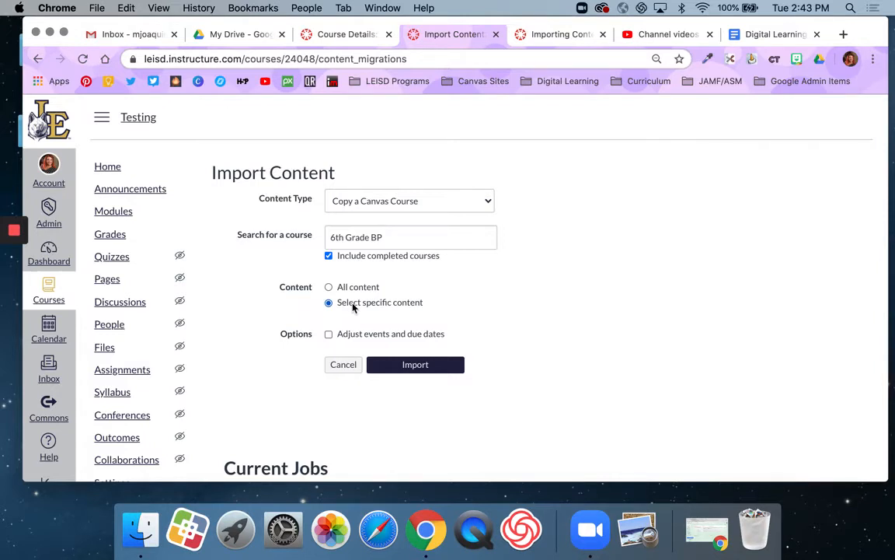
# Tick Adjust events and due dates, trying Remove dates and Shift dates.
pyautogui.click(329, 333)
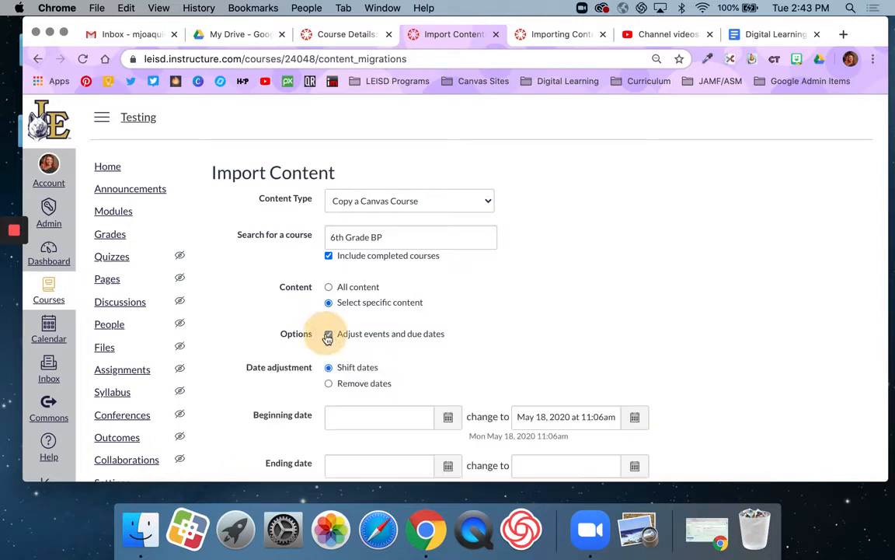
pyautogui.click(328, 333)
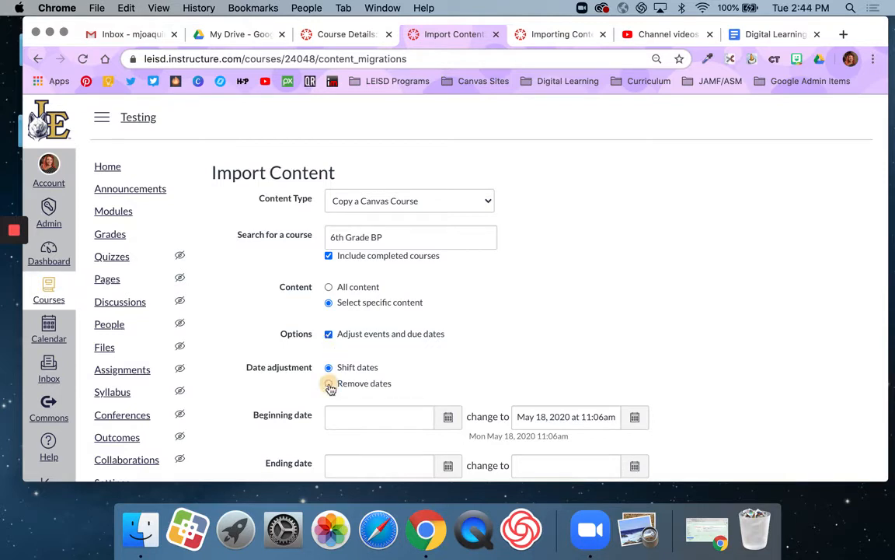
pyautogui.click(329, 384)
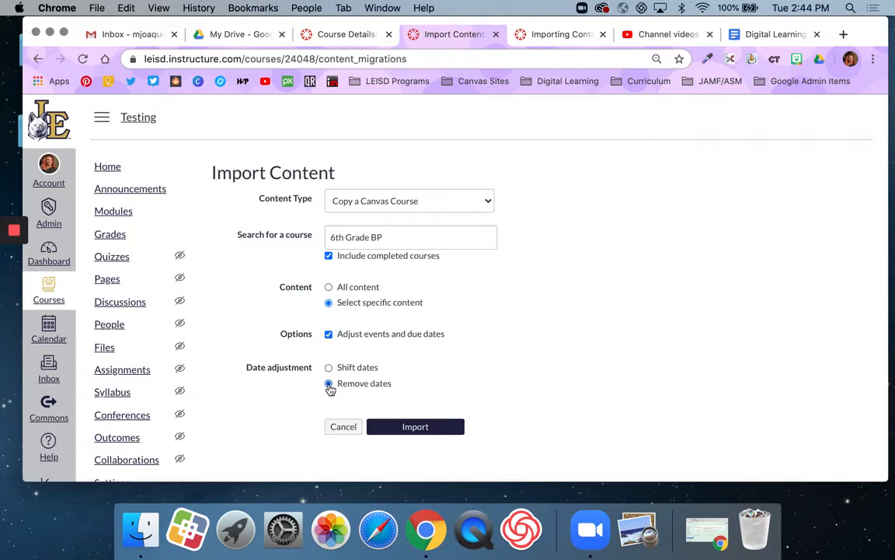
pyautogui.click(329, 367)
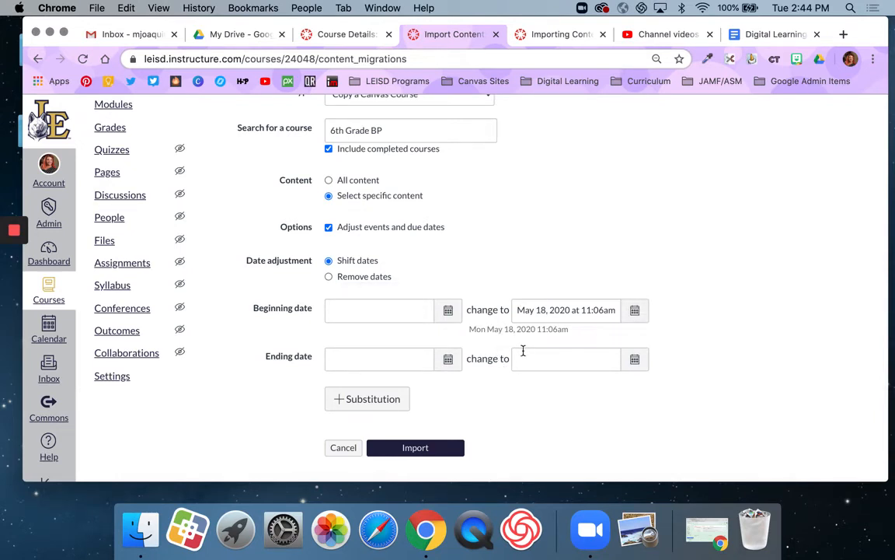
# Re-pick Select specific content and turn on date adjustment with Remove dates.
pyautogui.click(328, 276)
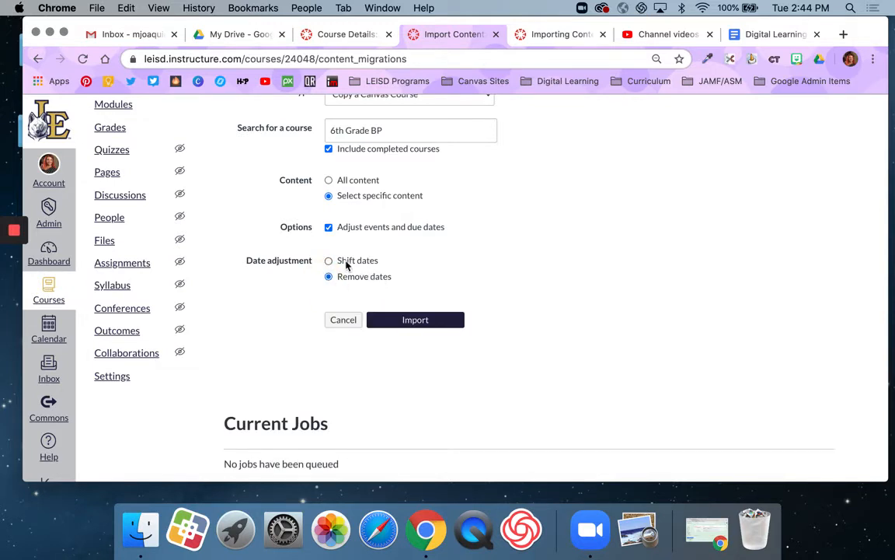
pyautogui.click(329, 277)
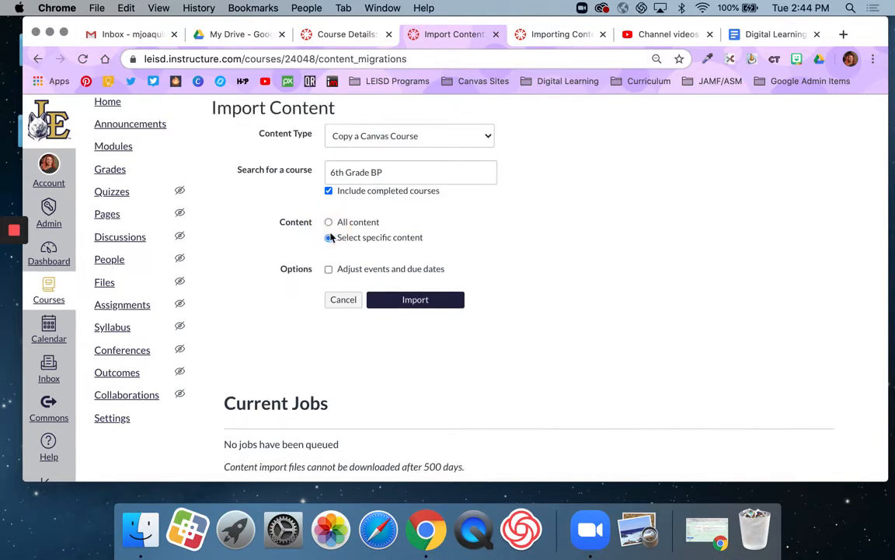
pyautogui.click(328, 237)
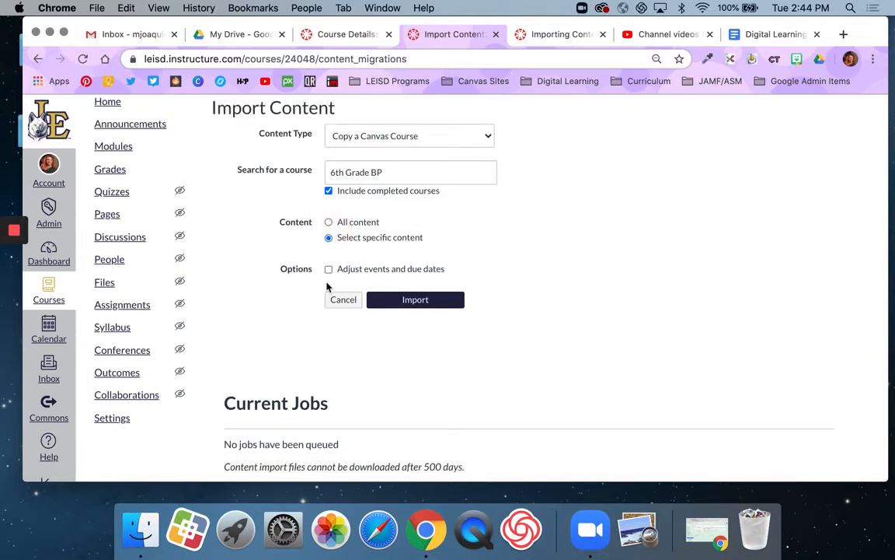
pyautogui.click(329, 268)
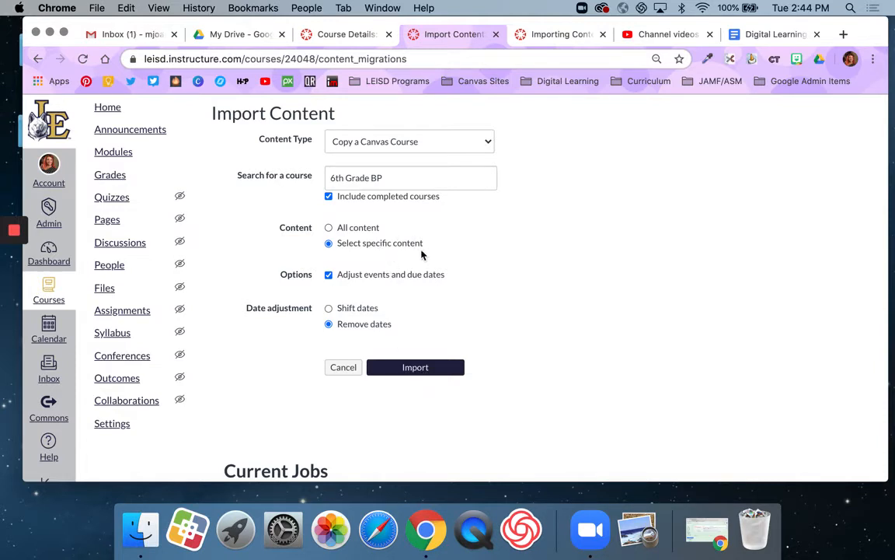
pyautogui.moveTo(419, 397)
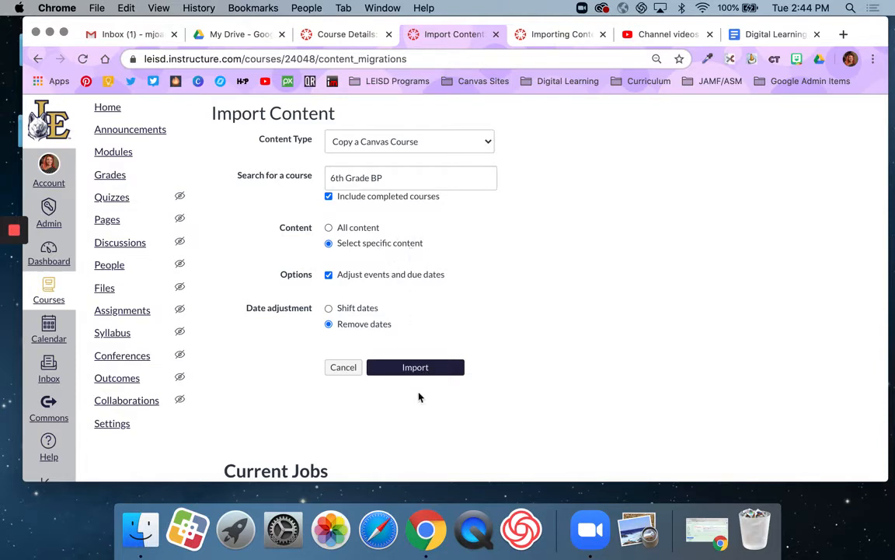
# Start the import and select only Pages (Homepage) as content to copy.
pyautogui.click(415, 367)
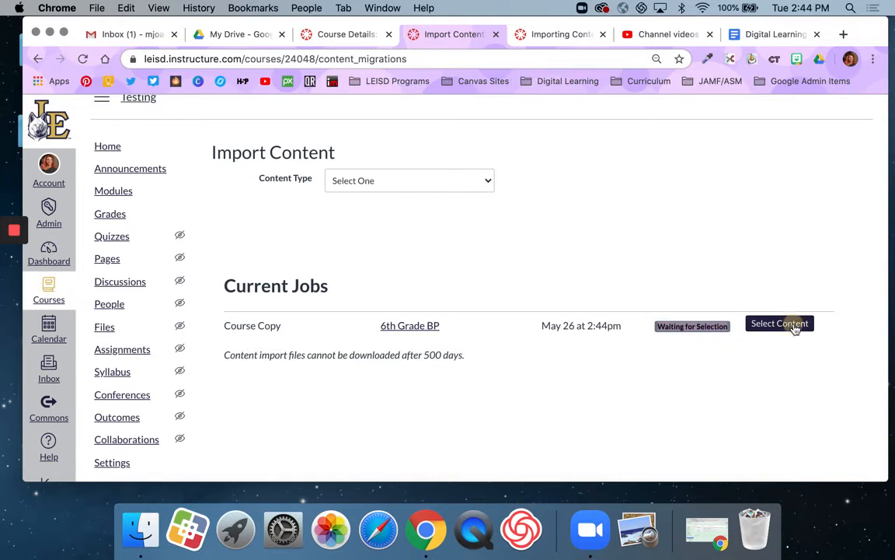
pyautogui.click(780, 323)
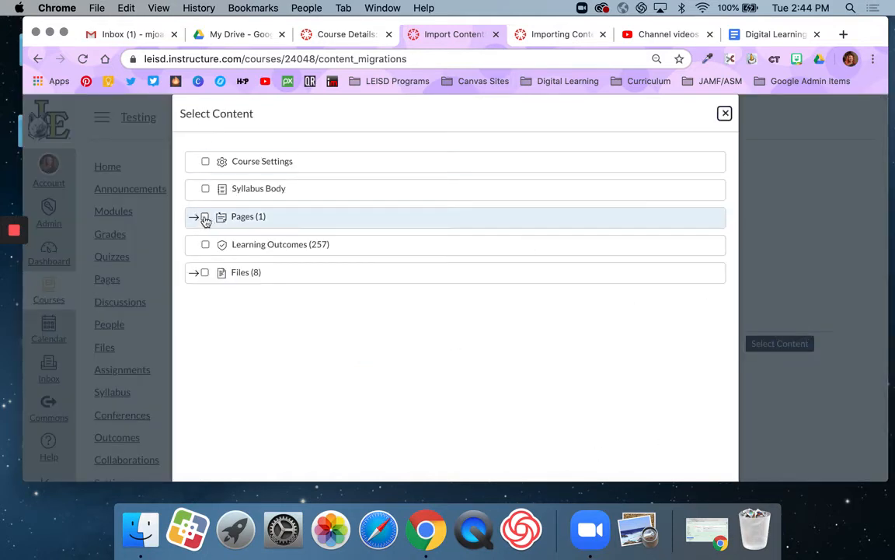
pyautogui.click(206, 216)
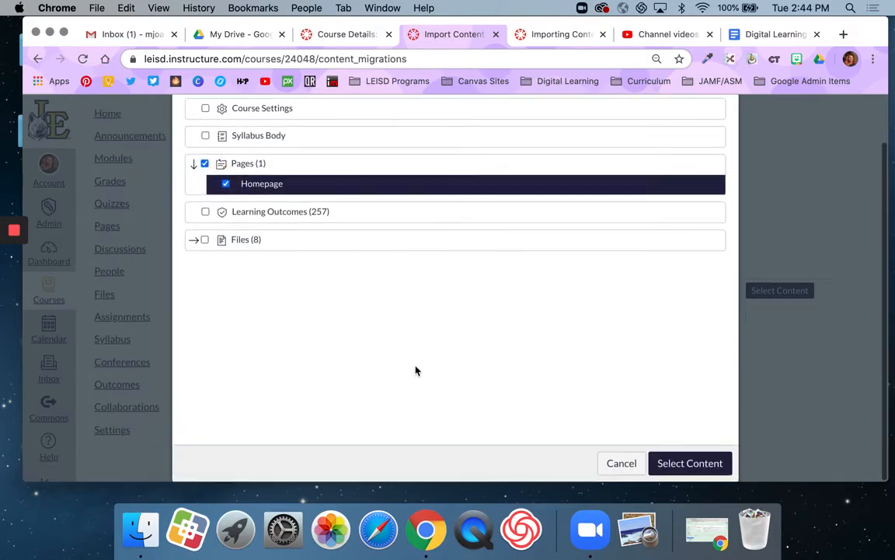
pyautogui.click(689, 463)
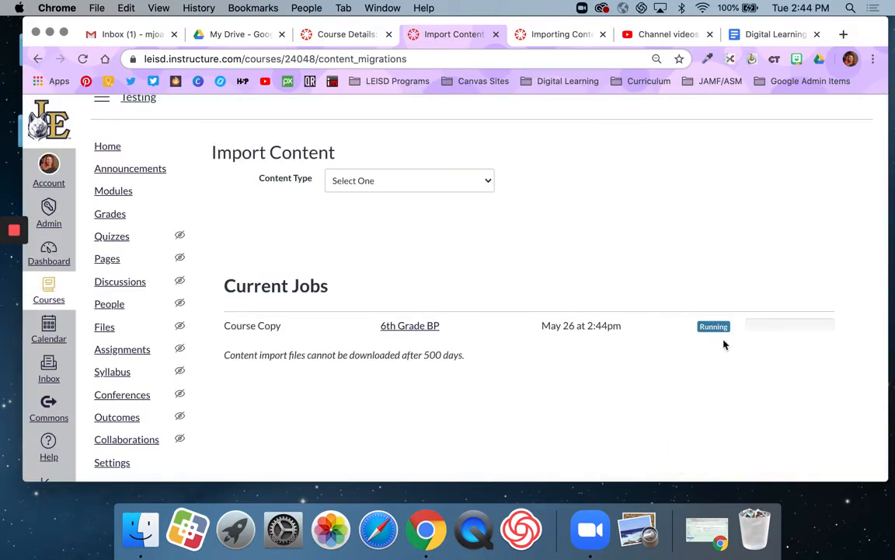
pyautogui.moveTo(793, 327)
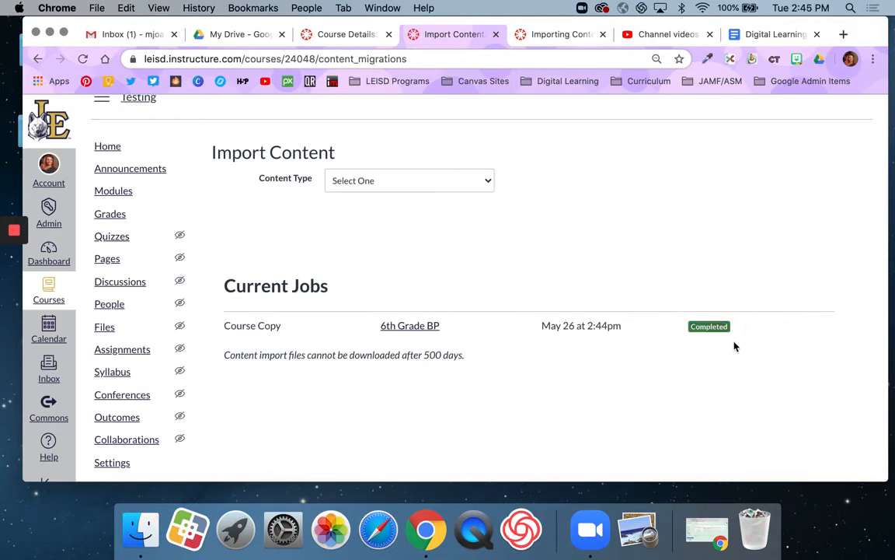
pyautogui.moveTo(493, 354)
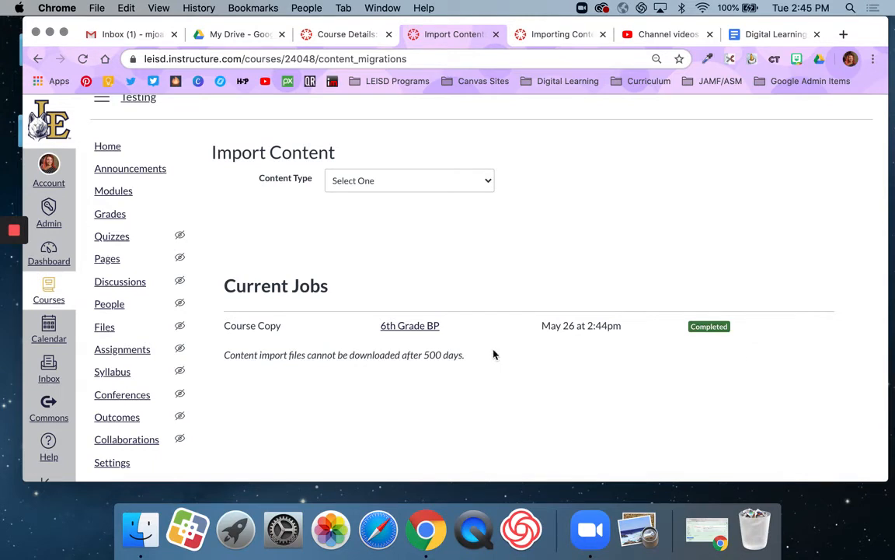
pyautogui.moveTo(112, 371)
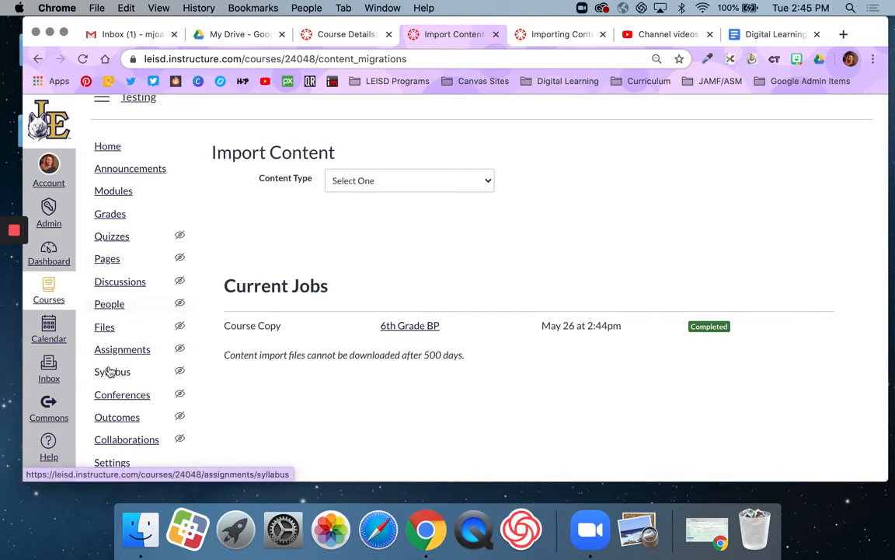
pyautogui.moveTo(400, 376)
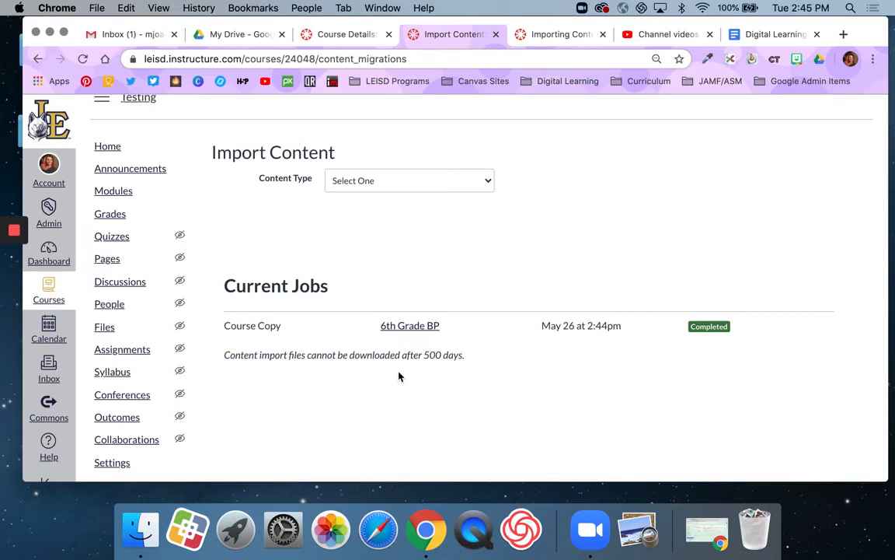
pyautogui.moveTo(192, 300)
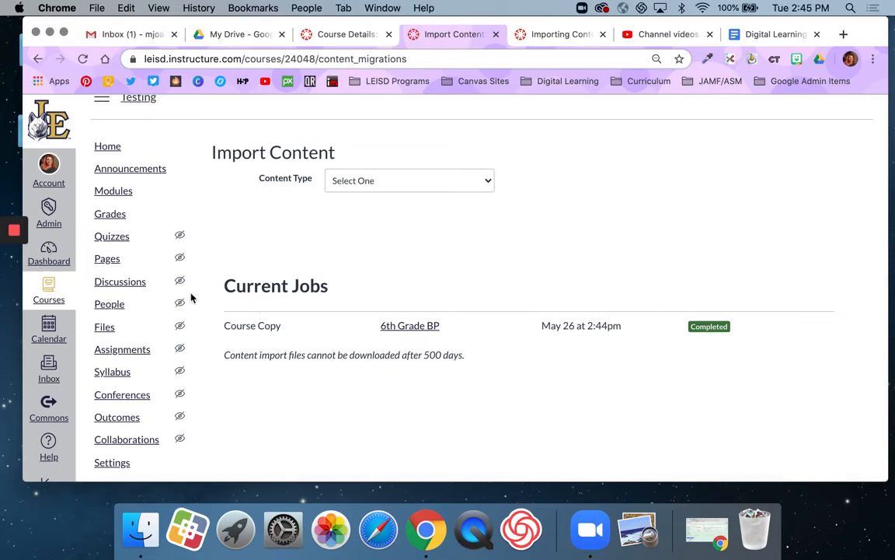
# Review the imported Homepage under Pages, then return to the course Home.
pyautogui.click(106, 259)
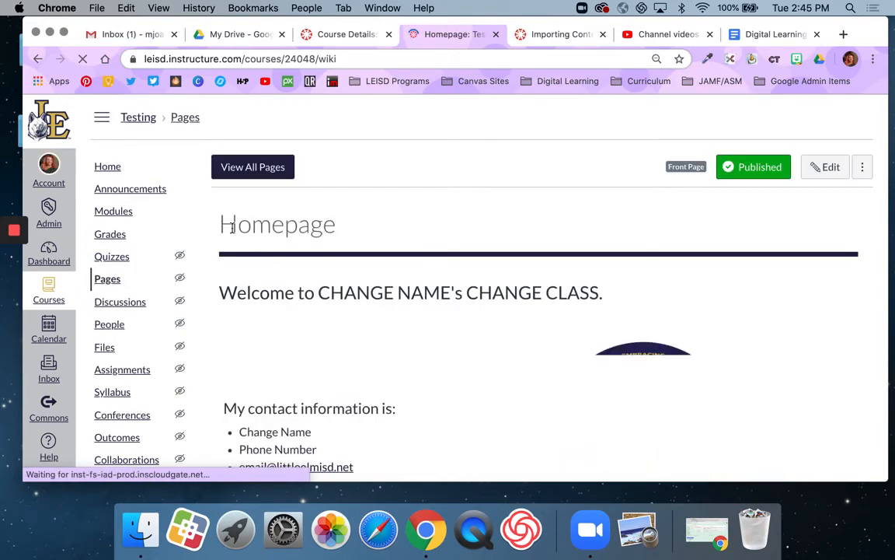
pyautogui.scroll(-3)
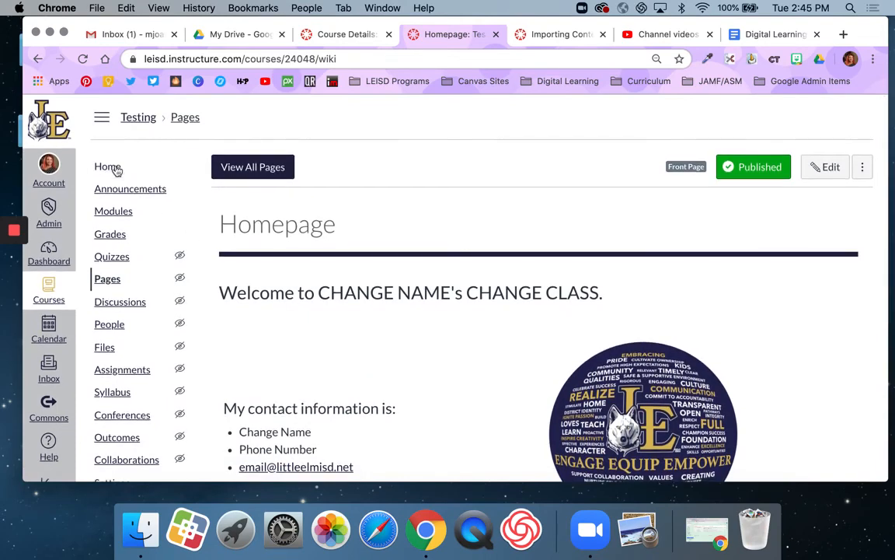
pyautogui.click(114, 210)
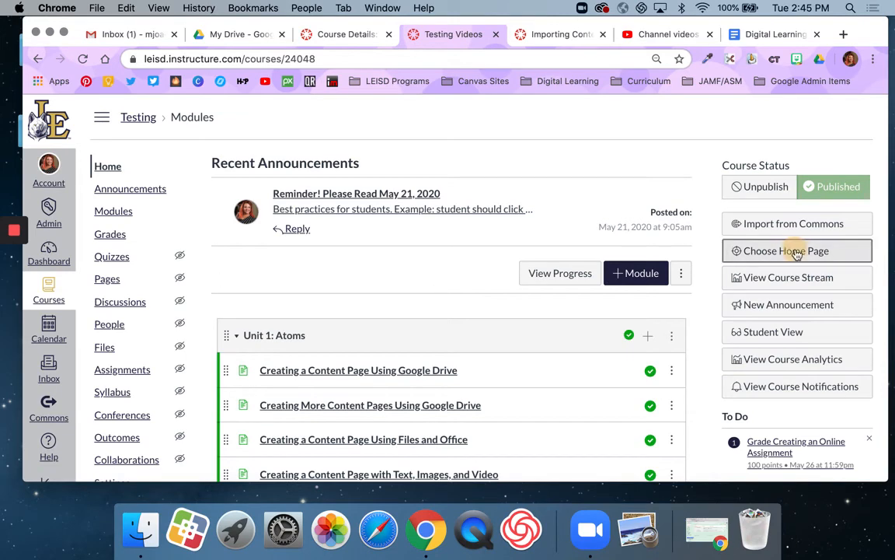
# Set the course home page to Pages Front Page (Homepage) and save.
pyautogui.click(787, 251)
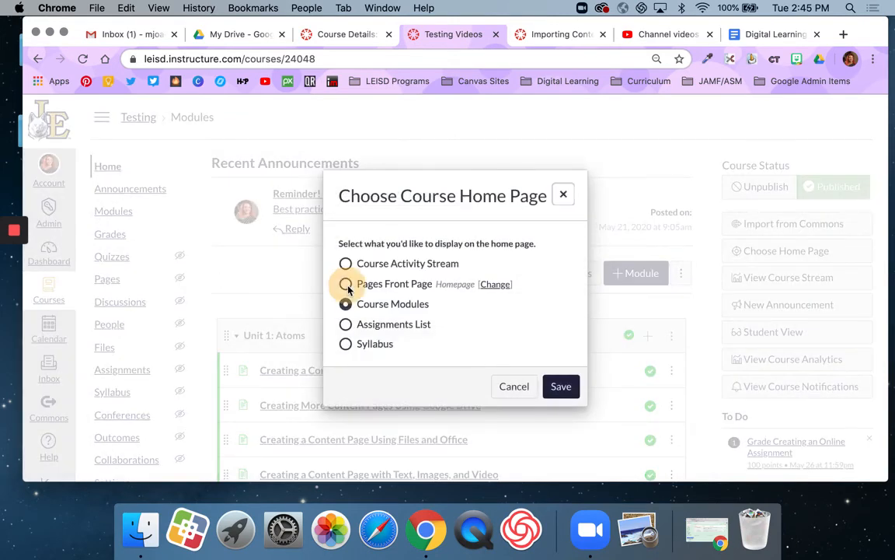
pyautogui.click(561, 386)
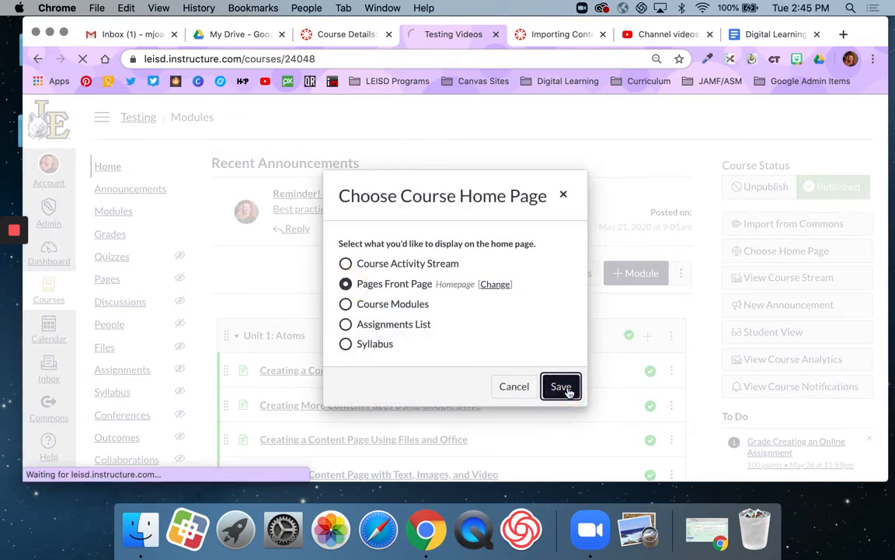
pyautogui.click(561, 386)
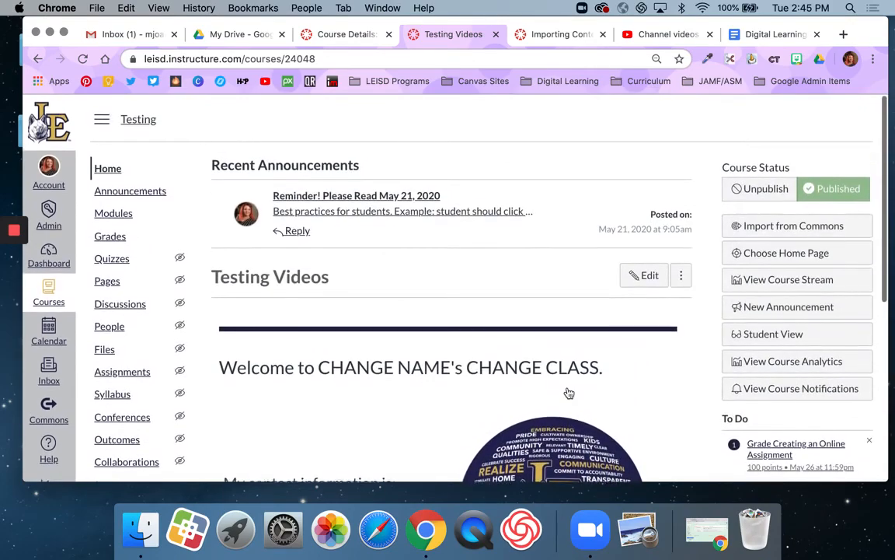
pyautogui.scroll(-3)
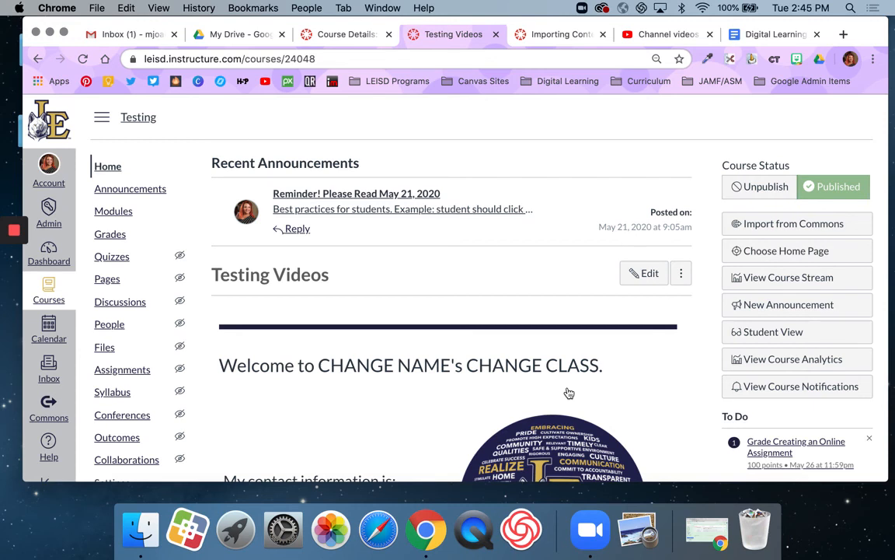
pyautogui.moveTo(574, 359)
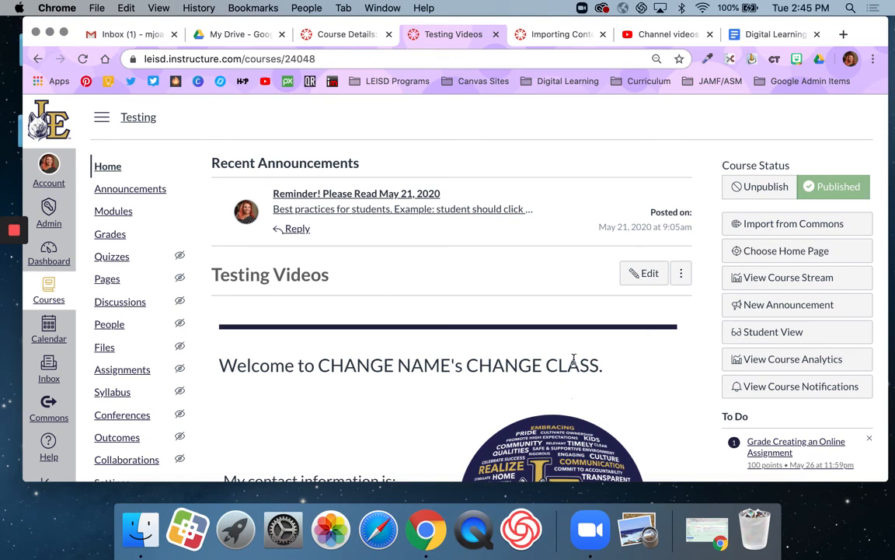